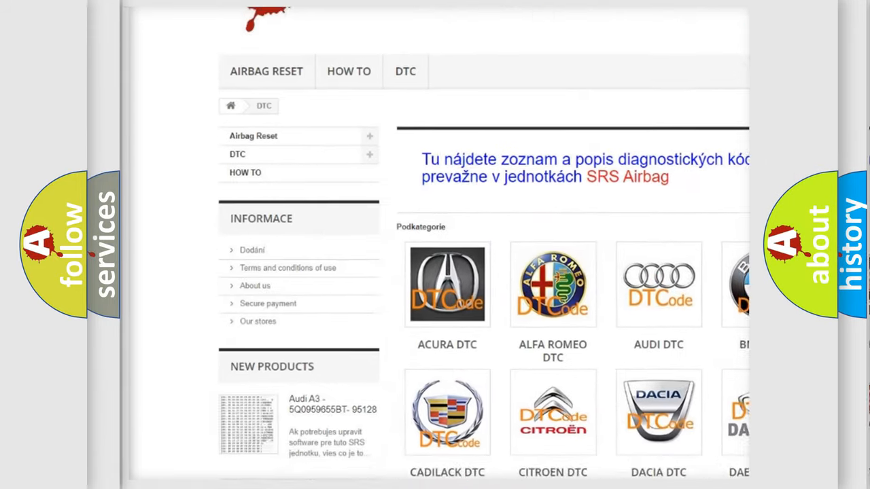
# Open the AUDI DTC tile under Podkategorie to list the Audi diagnostic trouble codes.
pyautogui.scroll(-3)
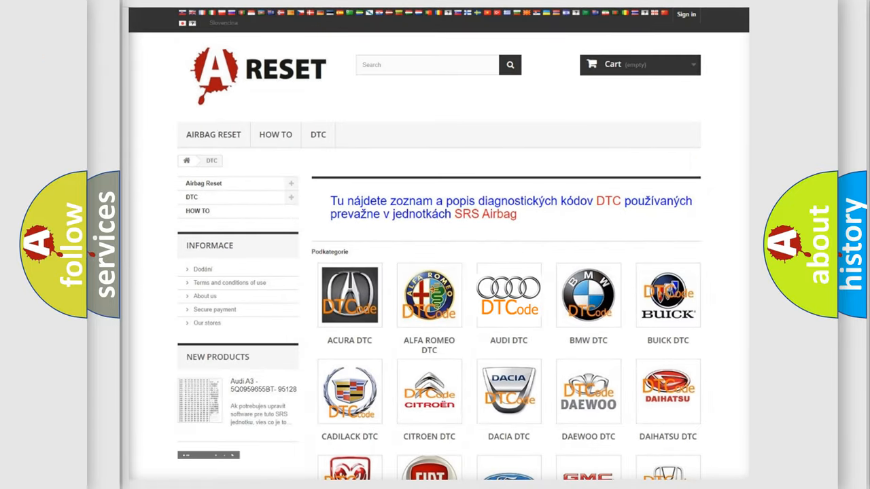
pyautogui.click(508, 295)
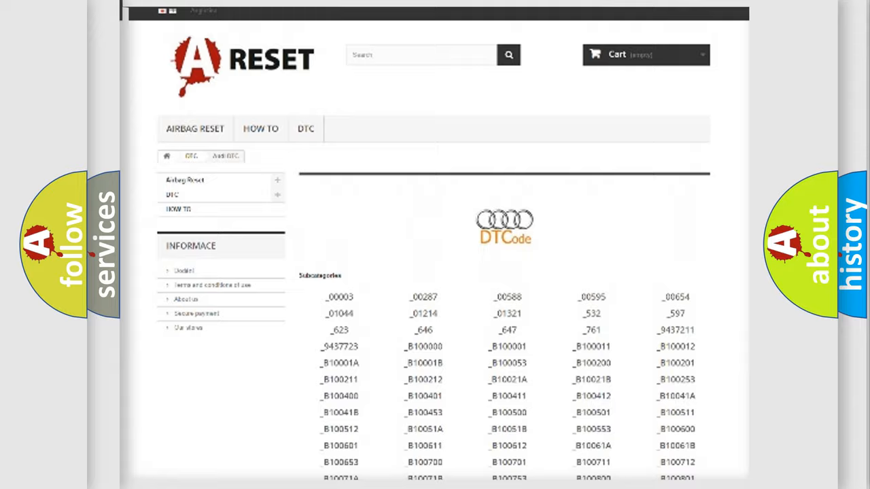